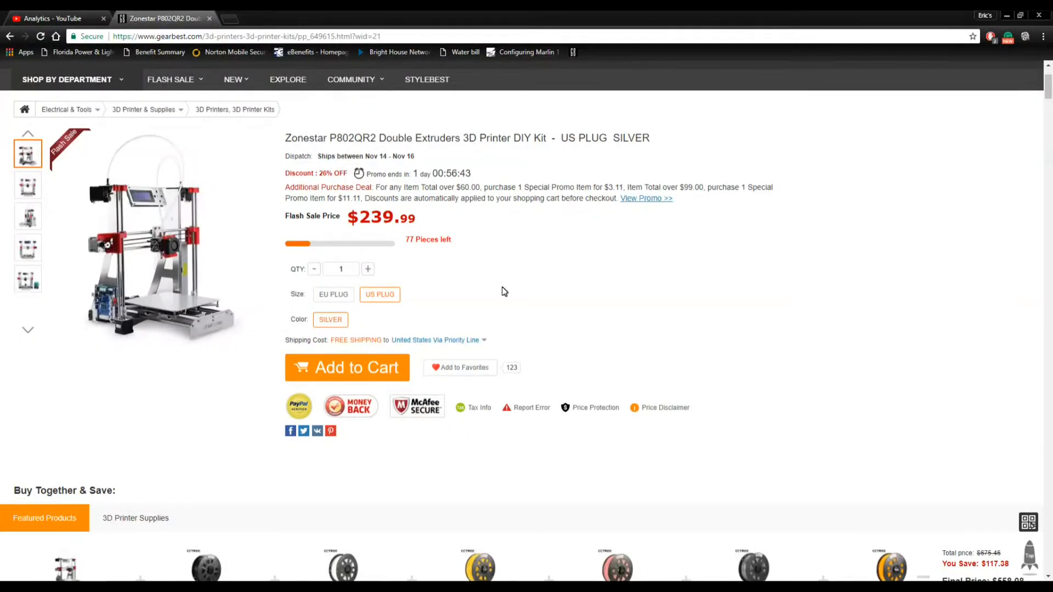
mouse_move(195, 195)
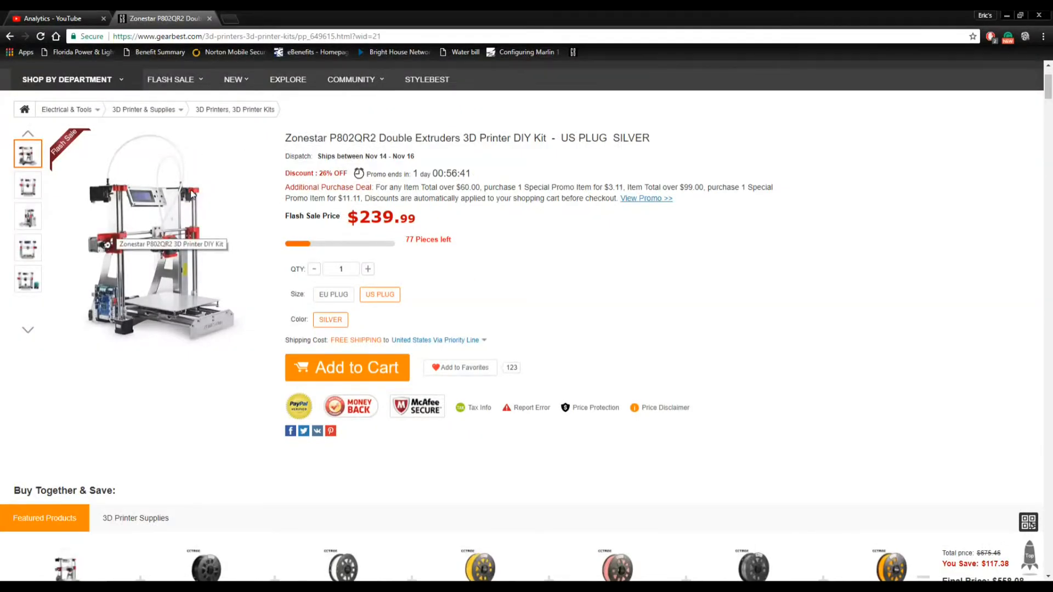
- Show the front view photo of the Zonestar P802QR2 printer from the listing thumbnails
left_click(27, 247)
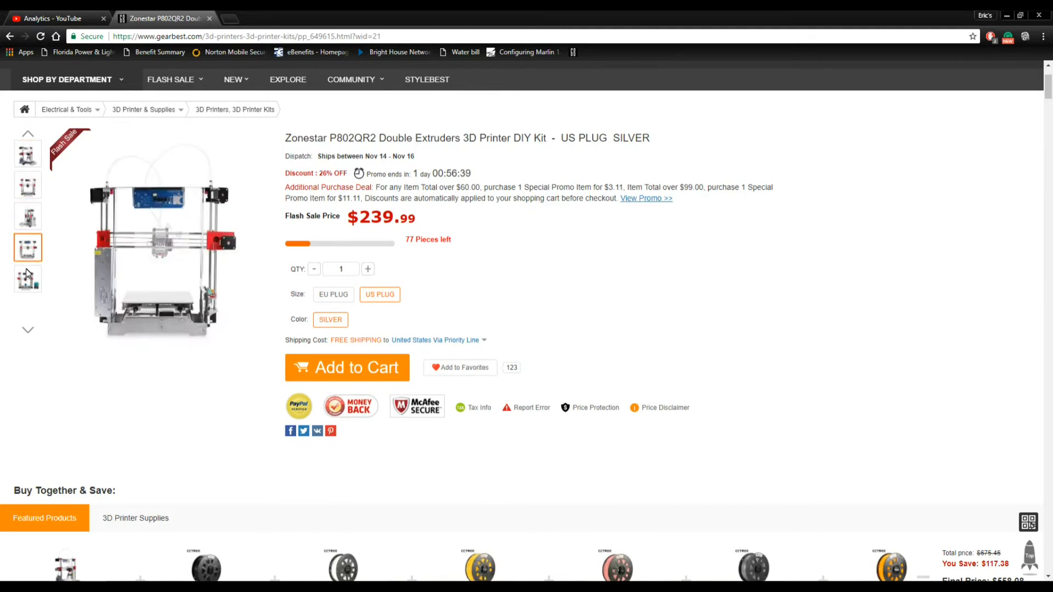
left_click(29, 154)
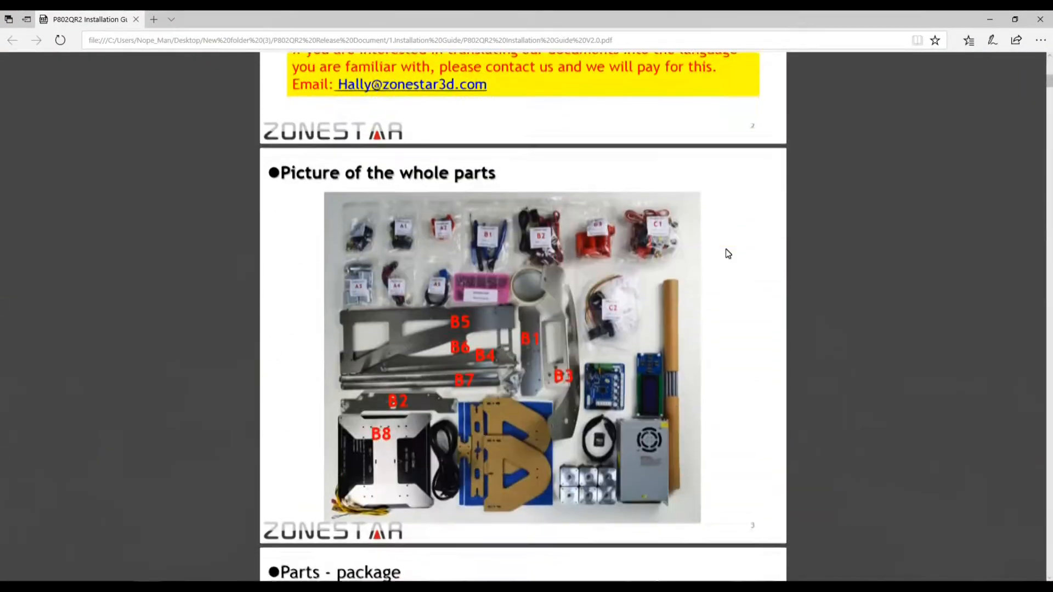
- Scroll the guide from the whole-parts picture past screws, slider and extruder to Assemble Heat Bed
scroll("down", 3)
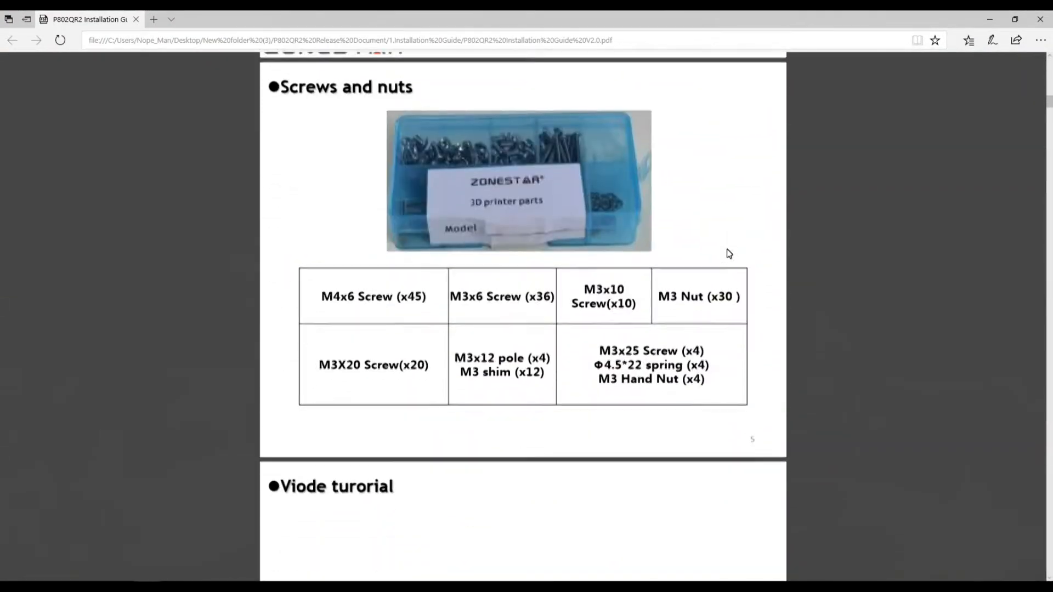
scroll("down", 3)
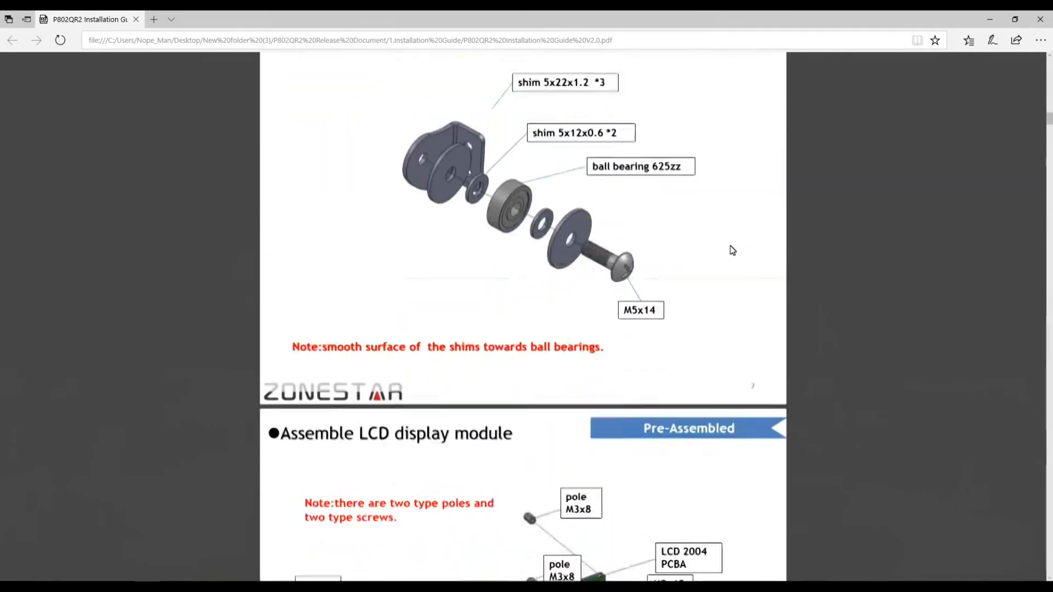
scroll("down", 3)
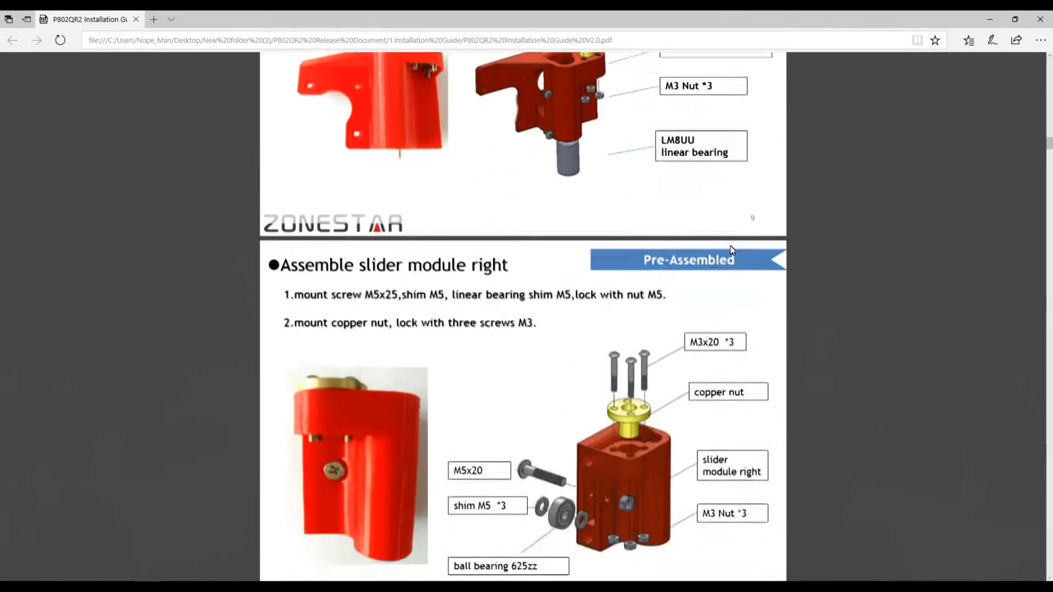
scroll("down", 3)
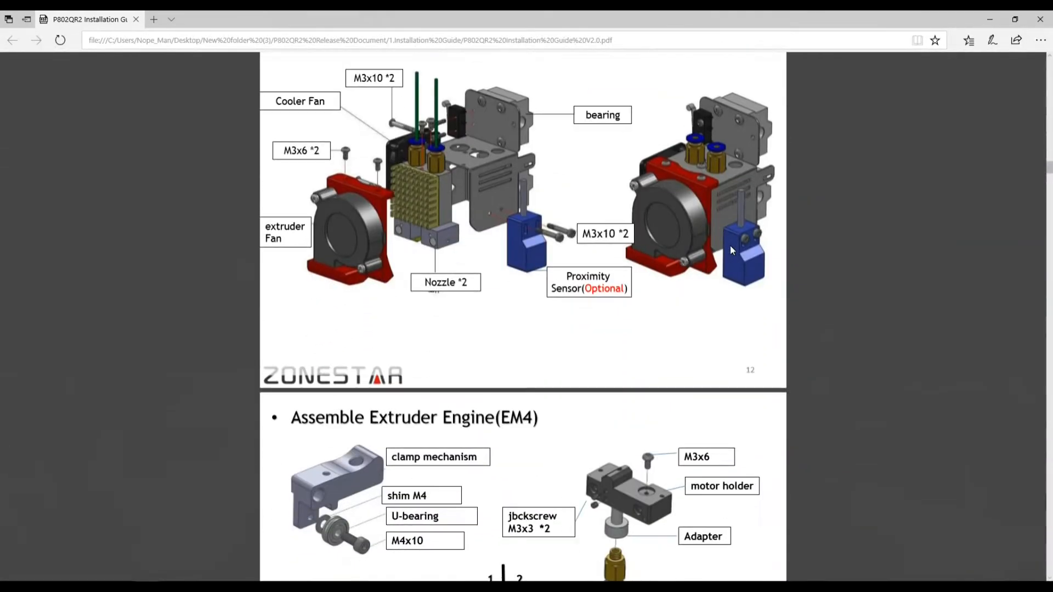
scroll("down", 3)
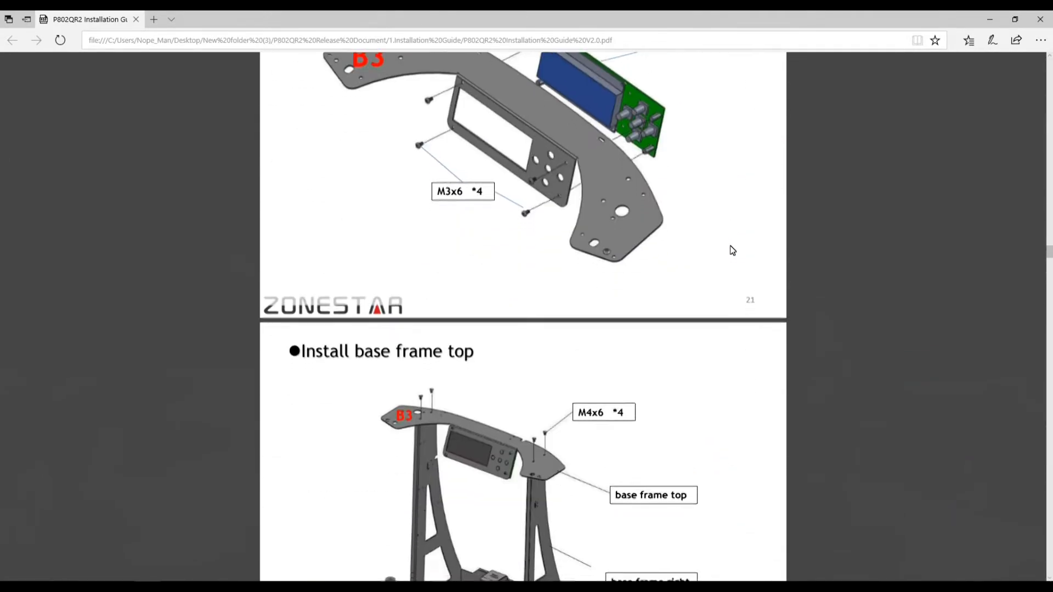
scroll("down", 3)
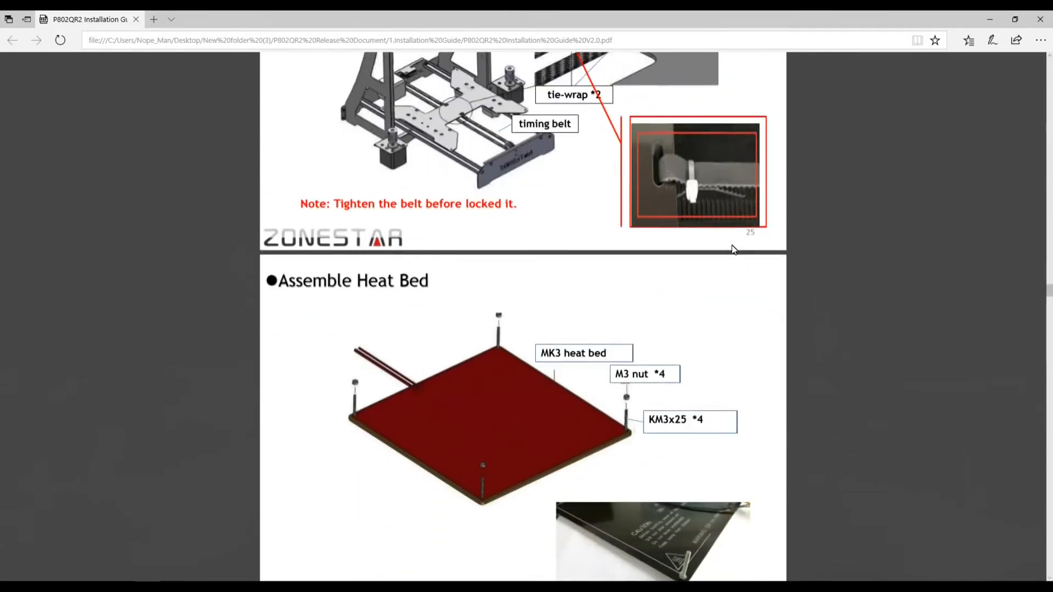